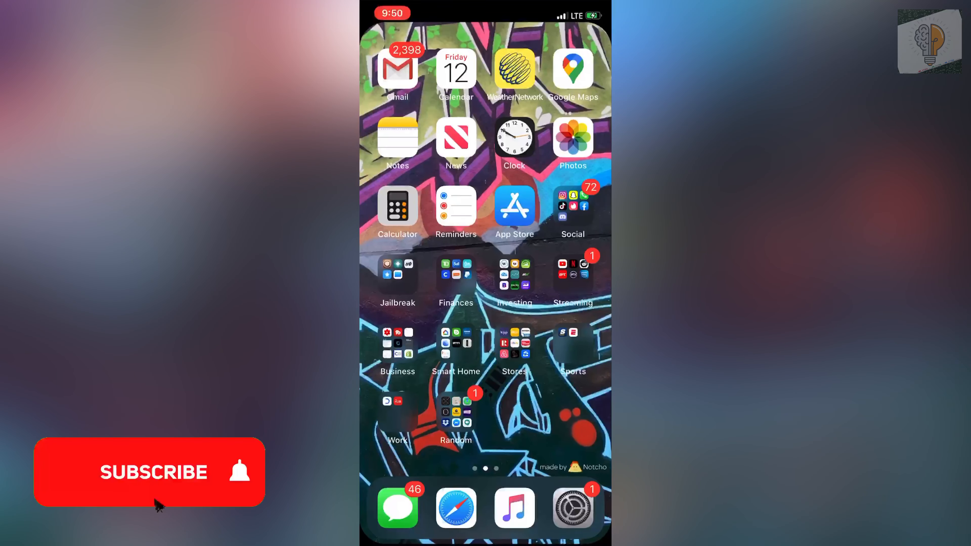
- Go to the last Home Screen page and launch the Roblox app to its Home feed
click(149, 471)
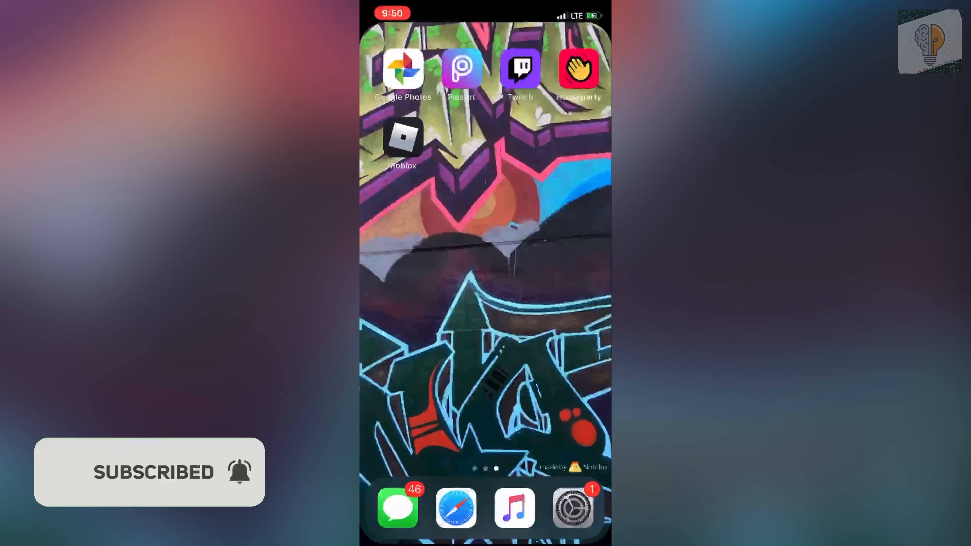
click(403, 139)
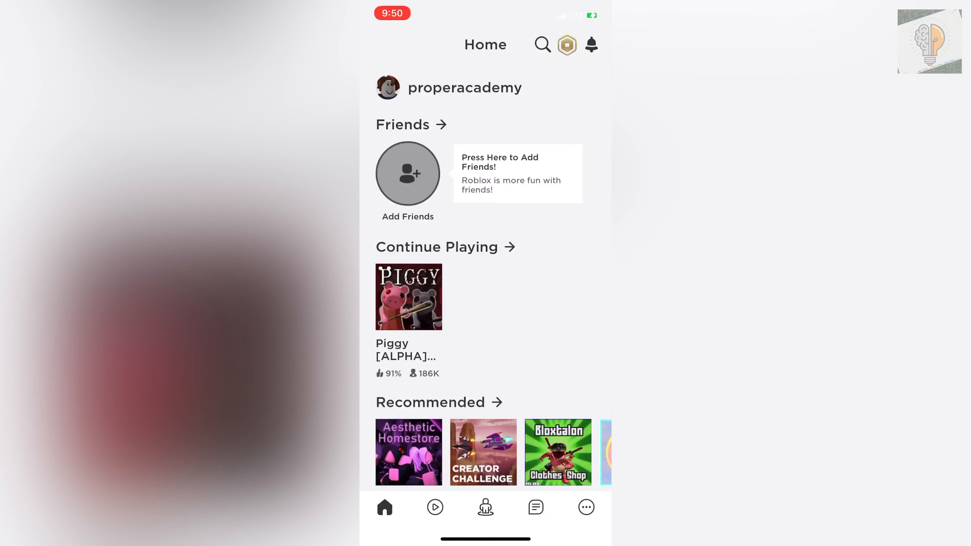
- Reach the Groups page through the More menu and begin searching for 'Can'
click(585, 507)
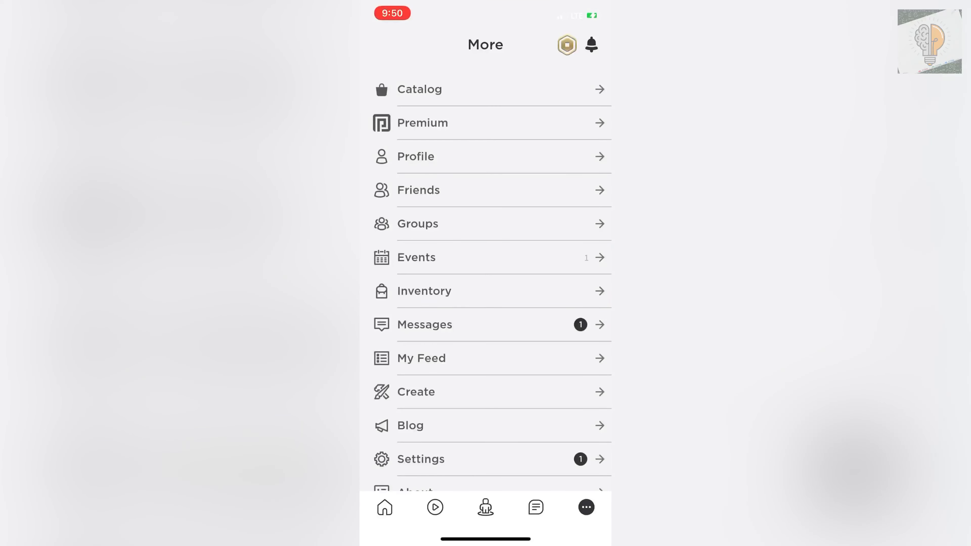
click(417, 223)
text(Can)
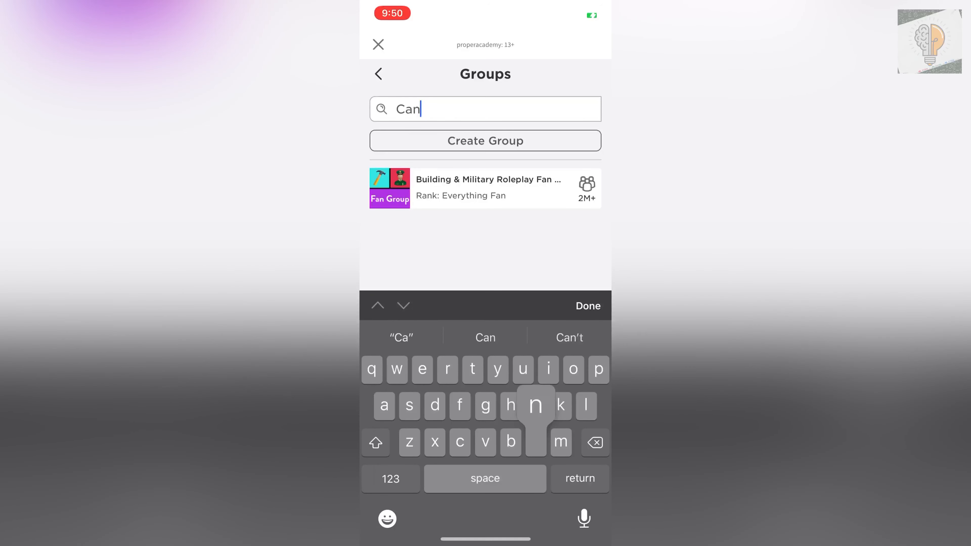
- Search for 'Canada' and open the Canada 1940's group to request joining
text(ad)
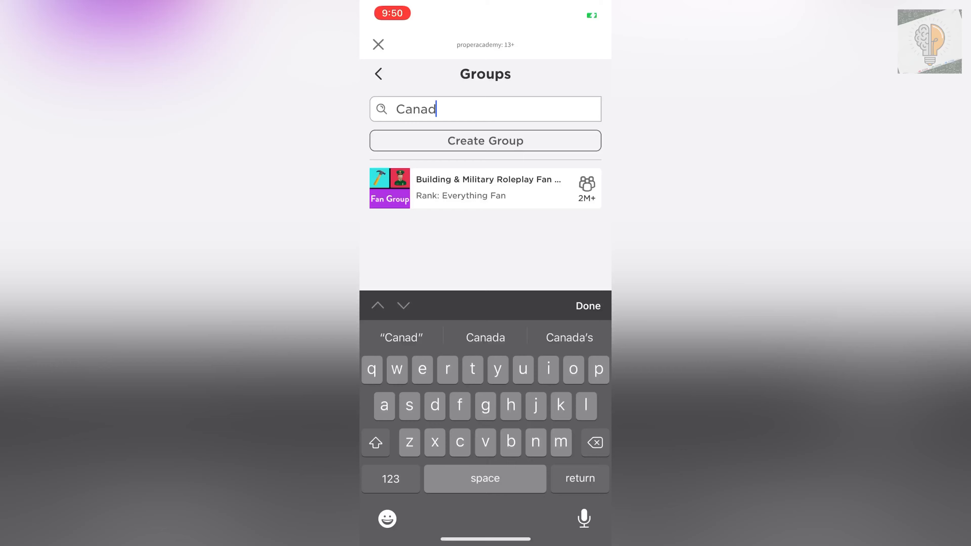
click(485, 337)
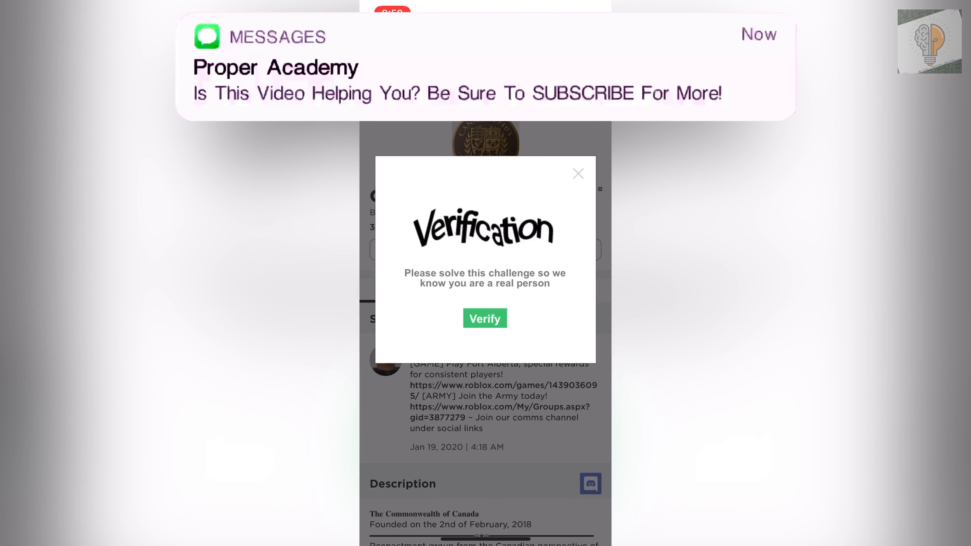
- Solve the rotate-the-image verification challenge and dismiss the success message
click(484, 317)
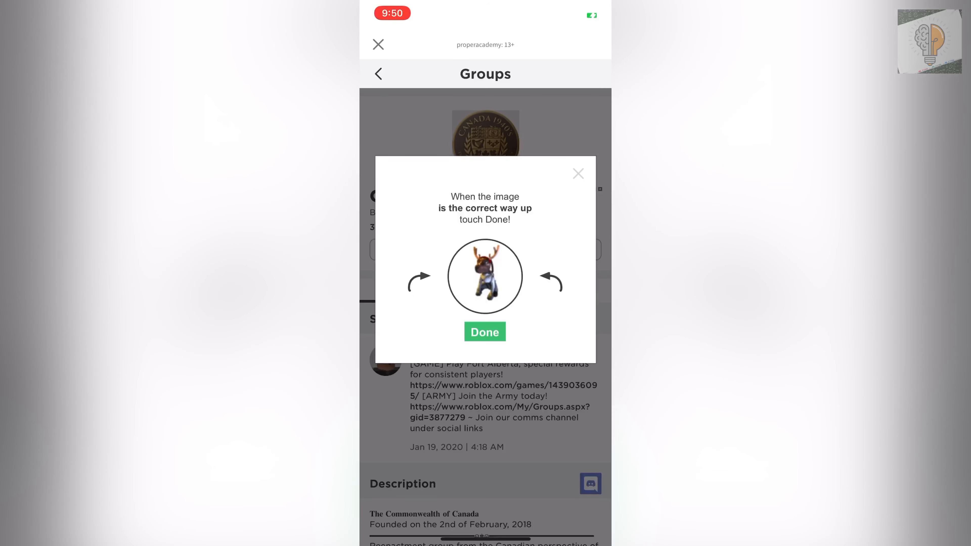
click(484, 331)
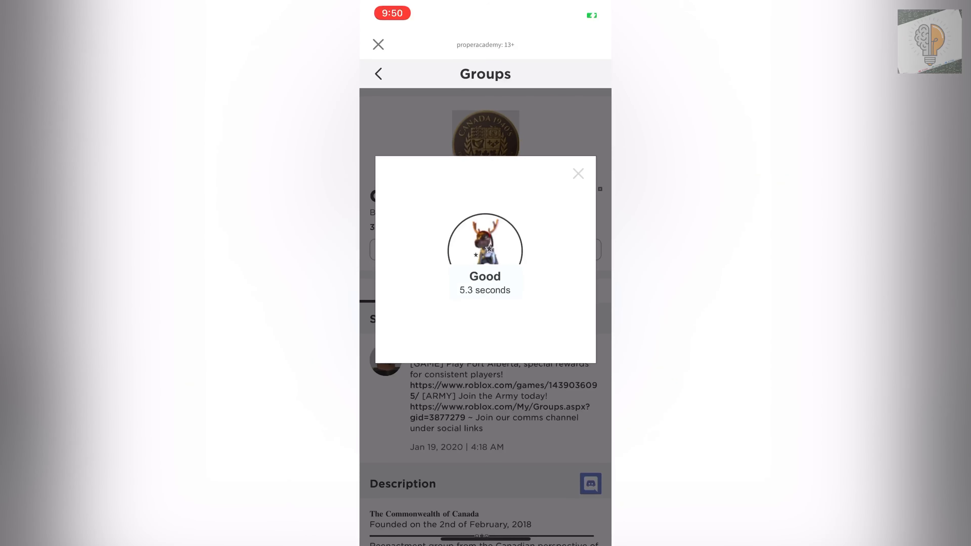
click(576, 173)
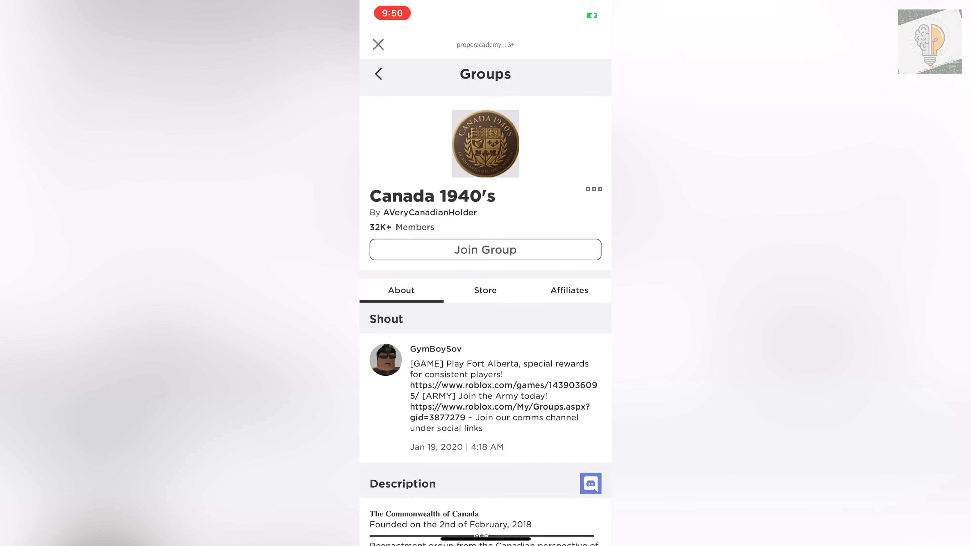
- Join Canada 1940's, then show the options menu for the Building & Military Roleplay Fan Group
click(485, 249)
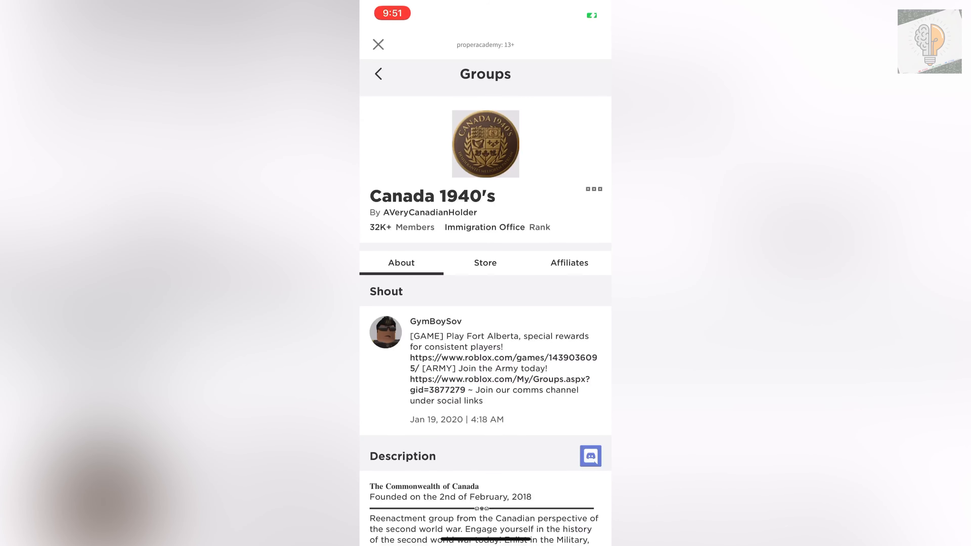
click(378, 74)
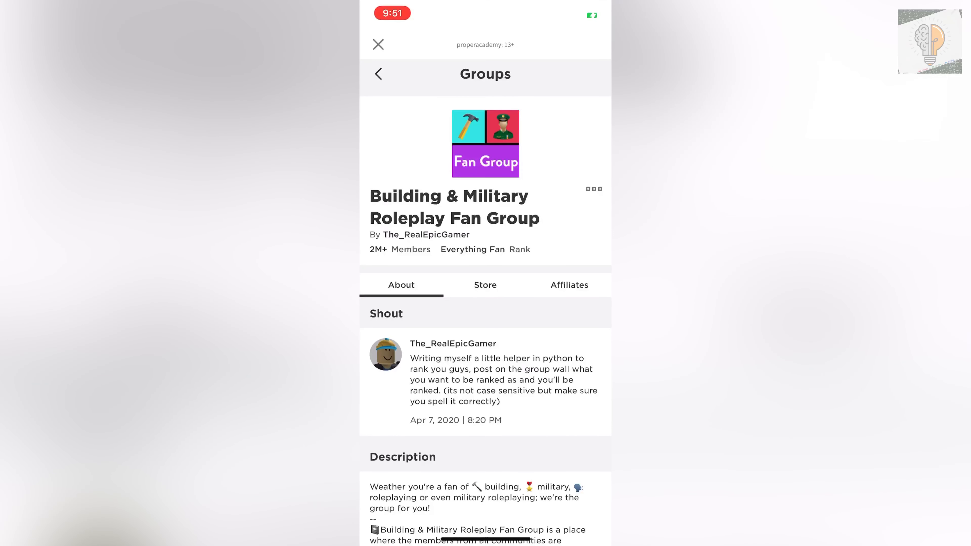
click(592, 188)
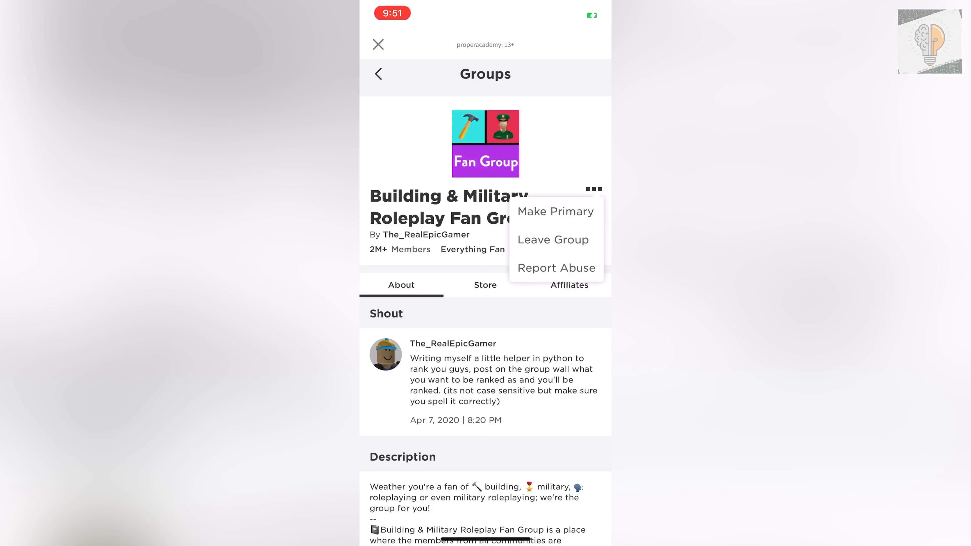